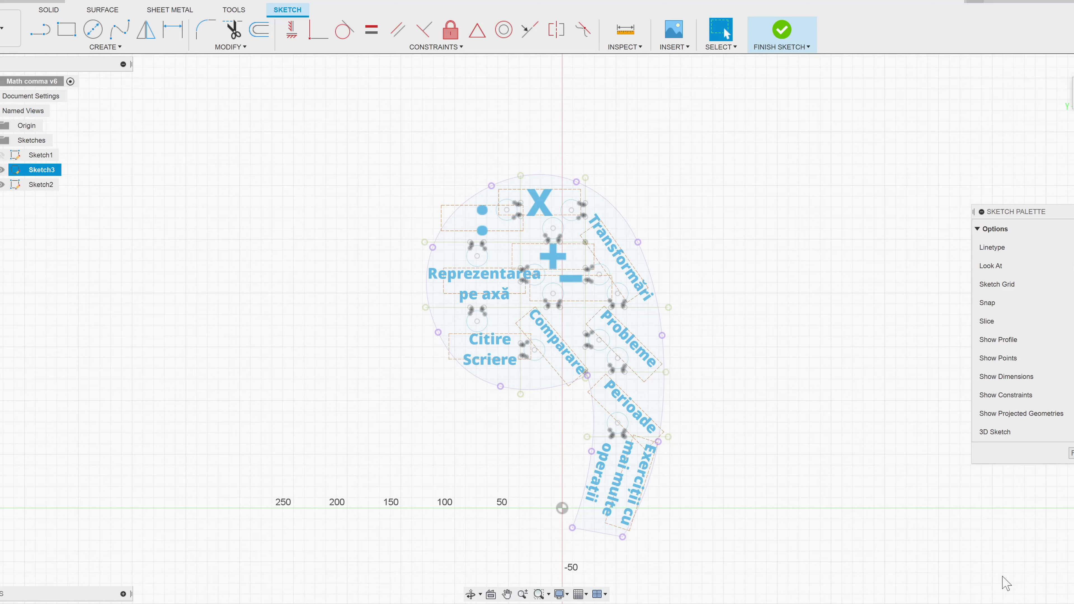
- Switch from the Math comma v6 sketch in Fusion 360 to the sliced model in PrusaSlicer
left_click(782, 30)
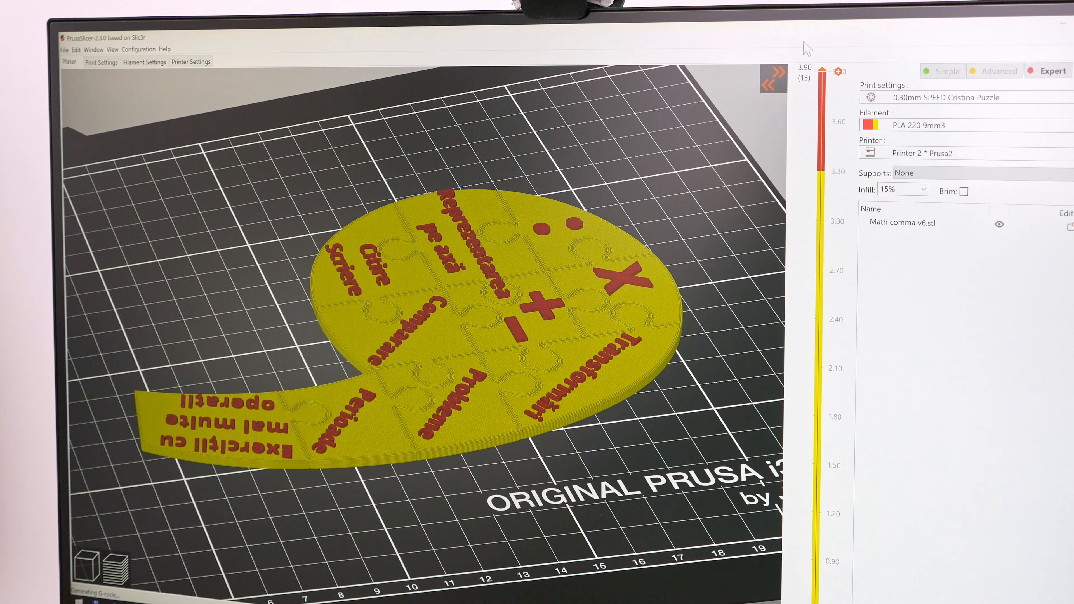
- Review the 0.30mm SPEED profile's infill (15%), speed, and layers and perimeters pages
left_click(103, 62)
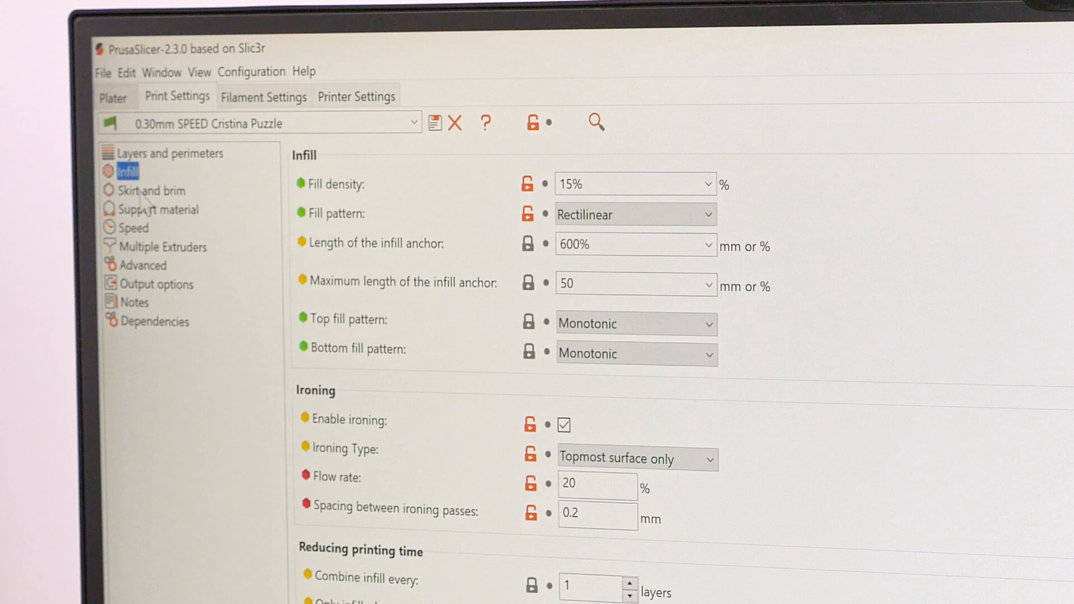
left_click(136, 229)
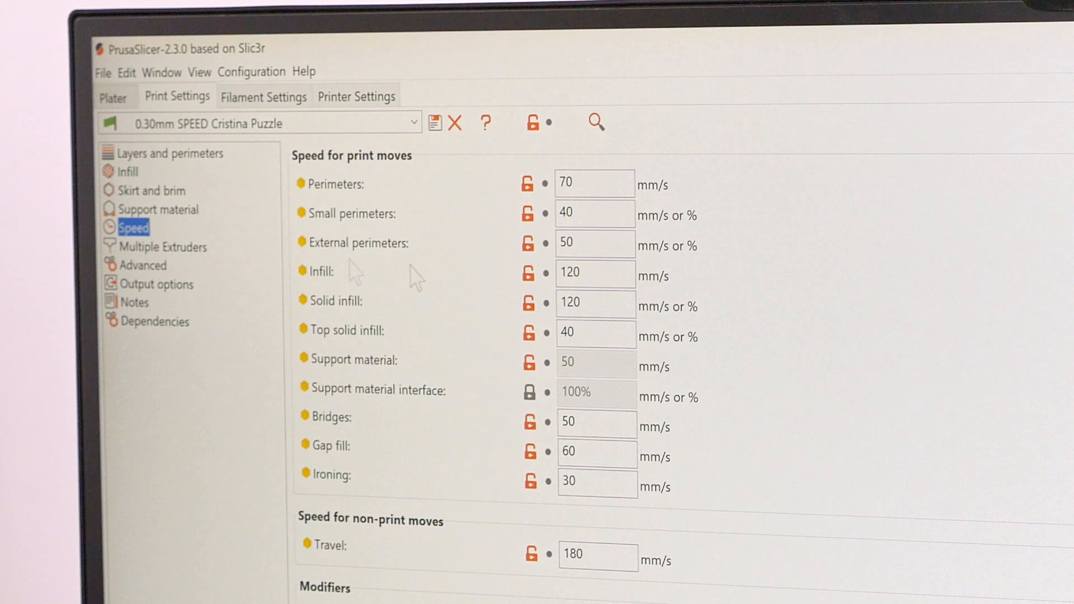
left_click(169, 153)
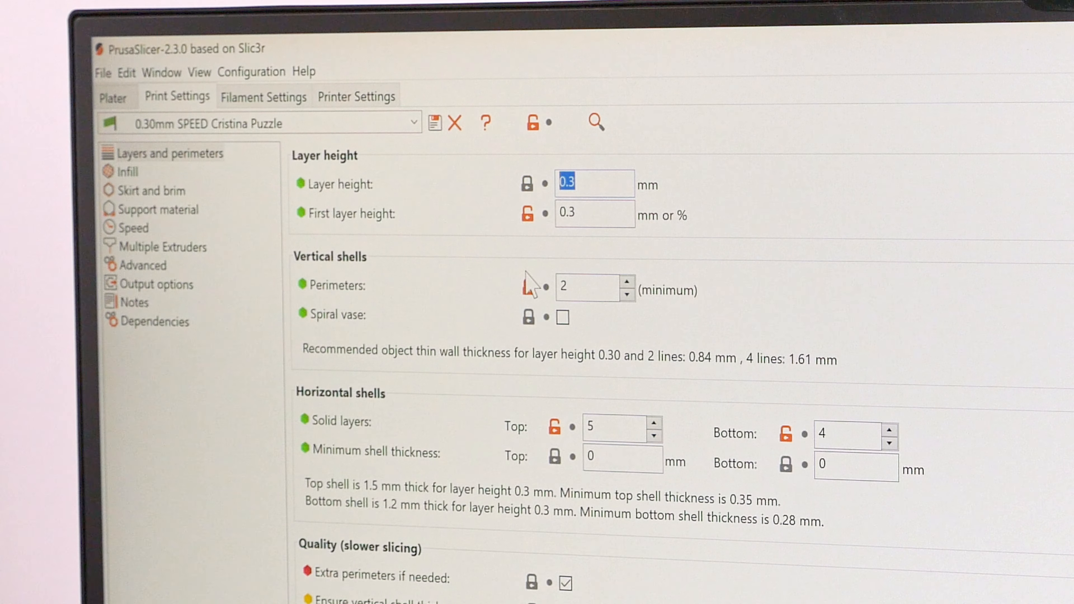
left_click(127, 172)
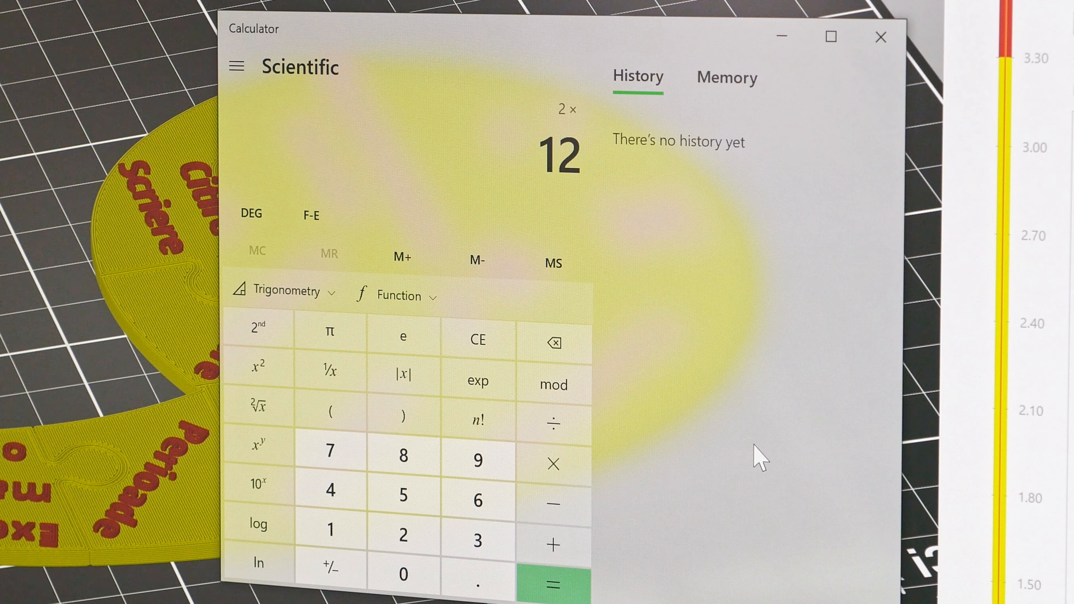
- Compute 2 × 12 = 24 in Windows Calculator
left_click(553, 583)
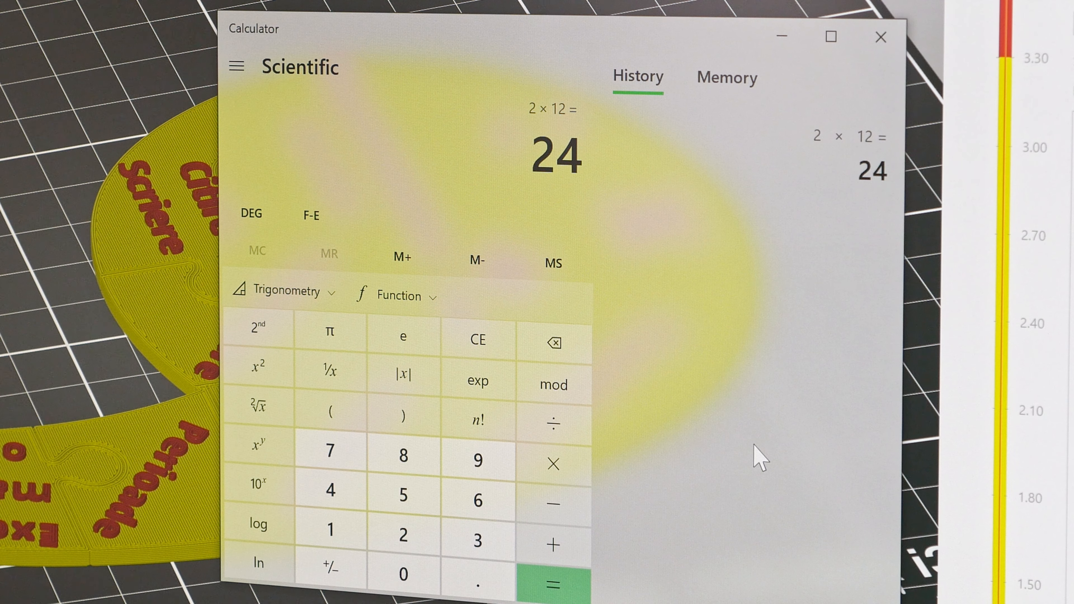